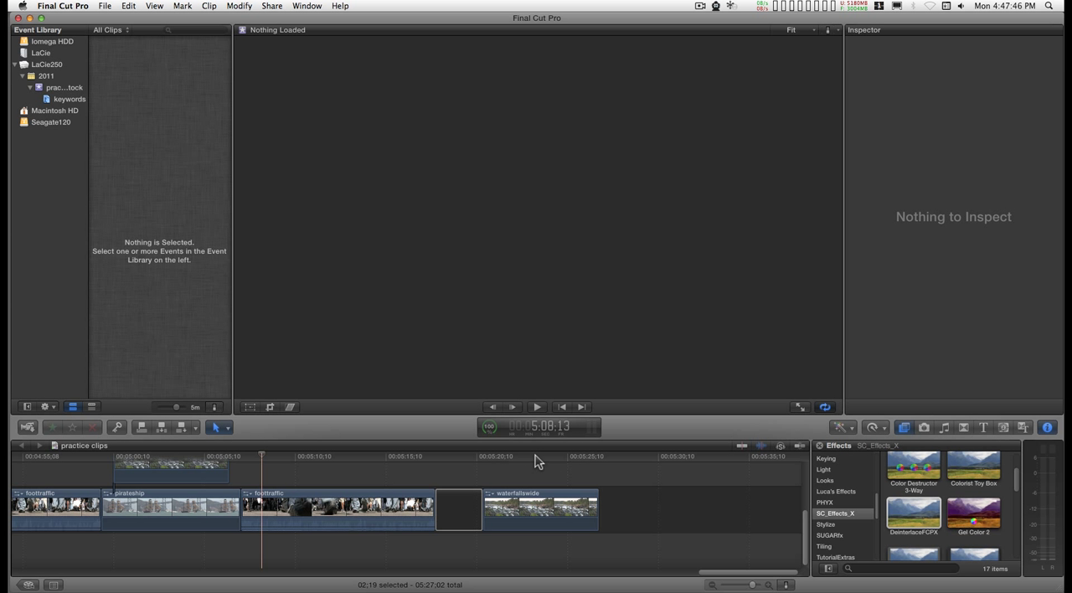
Select the waterfallswide clip and expand its Glass Shelf 3D parameters in the Inspector.
{"action": "left_click", "coordinate": [456, 519]}
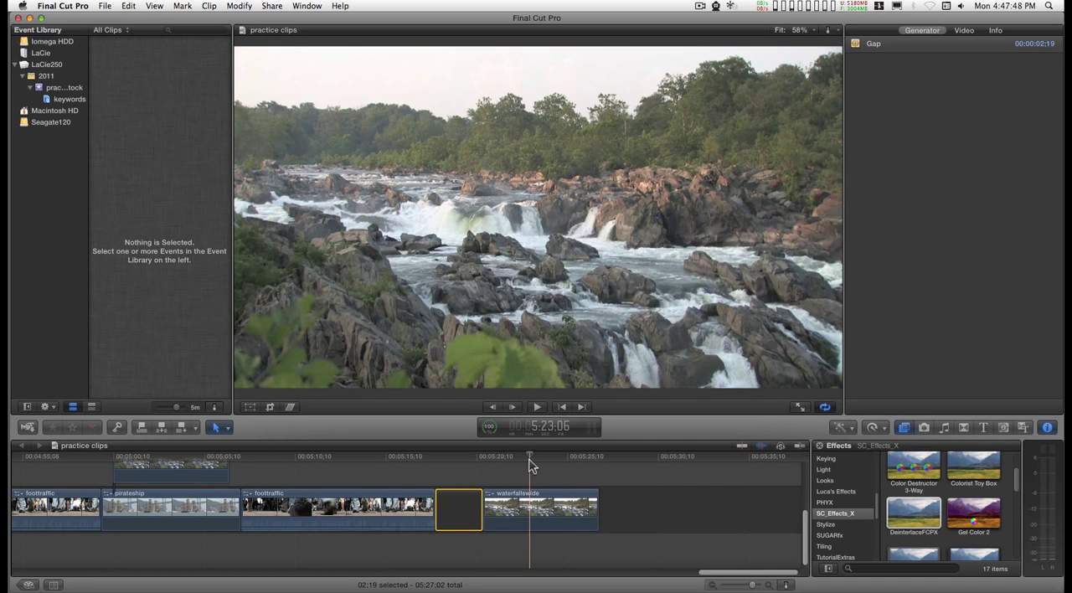
{"action": "left_click", "coordinate": [541, 521]}
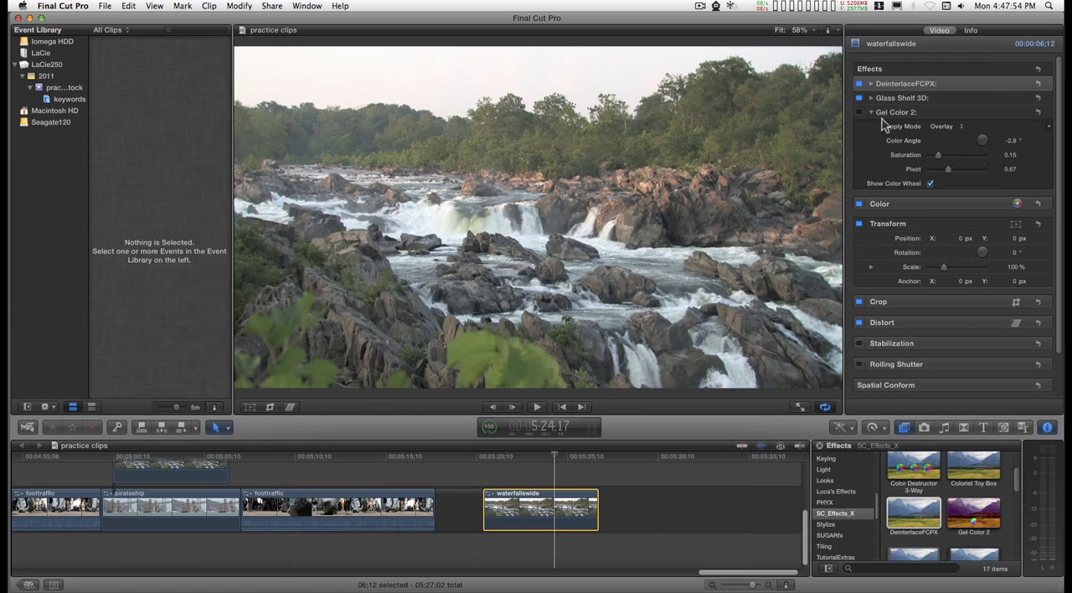
{"action": "left_click", "coordinate": [862, 97]}
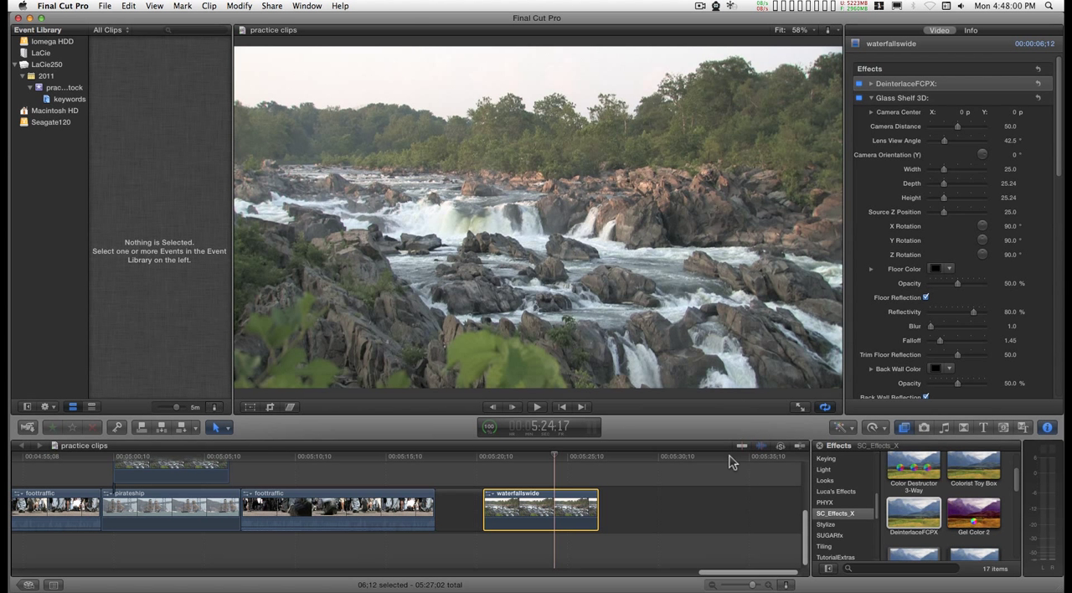
{"action": "mouse_move", "coordinate": [588, 406]}
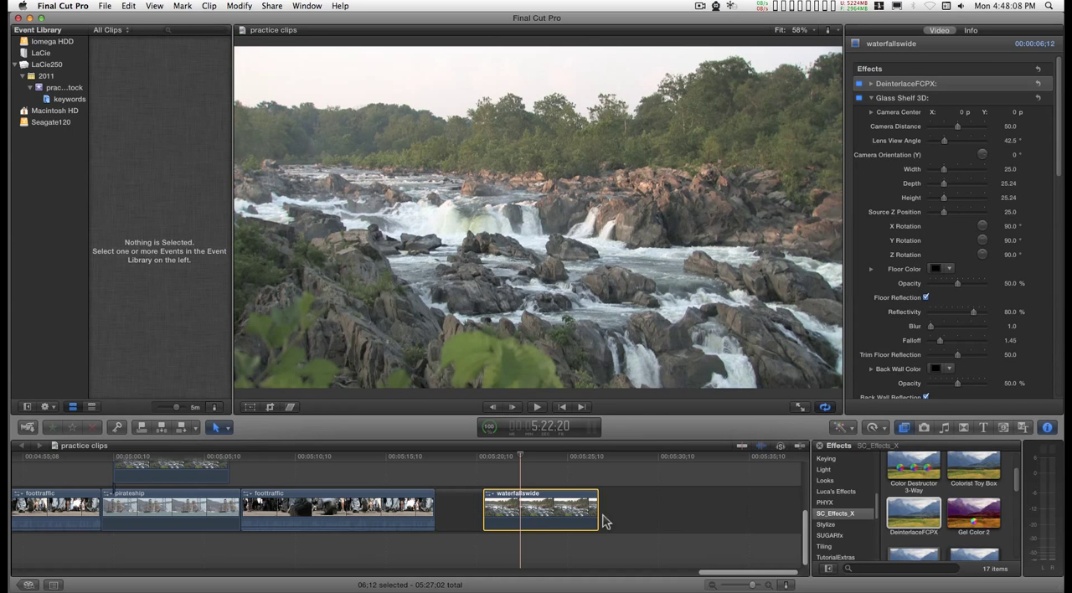
{"action": "scroll", "scroll_direction": "down", "scroll_amount": 3}
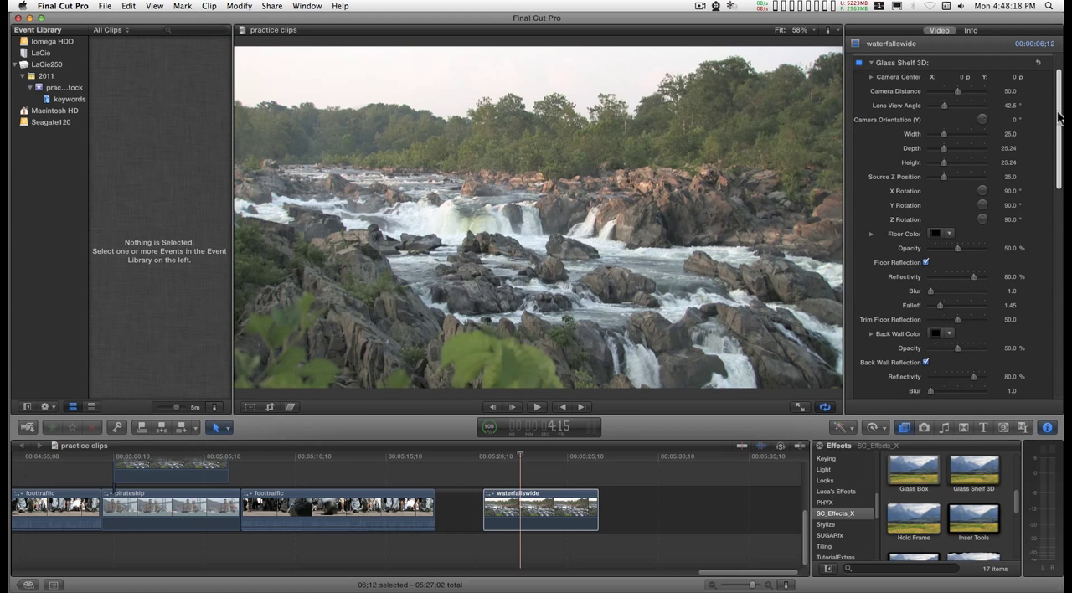
{"action": "scroll", "scroll_direction": "down", "scroll_amount": 3}
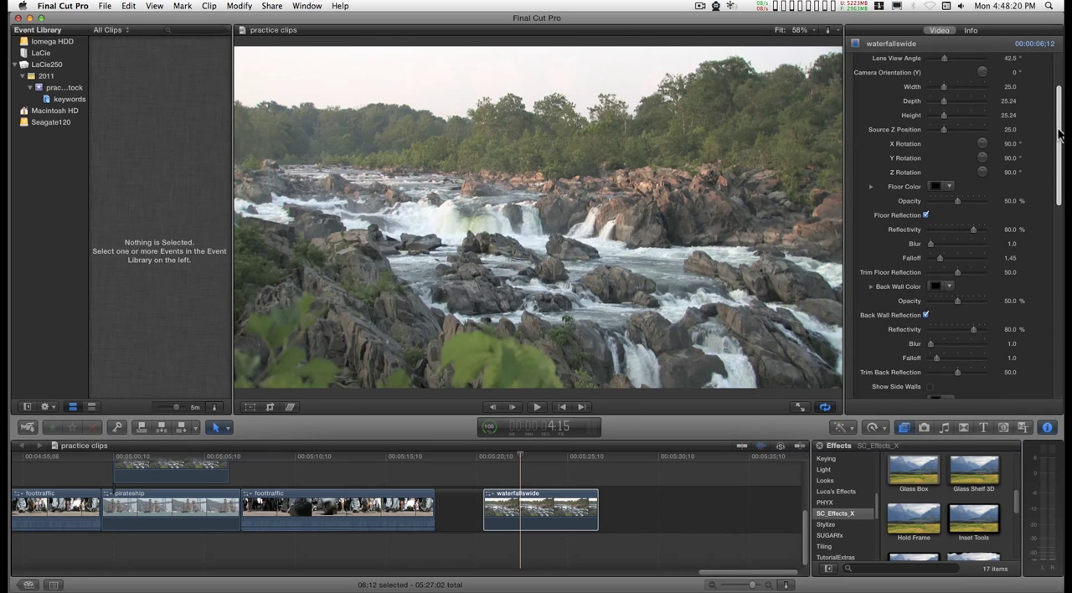
{"action": "scroll", "scroll_direction": "down", "scroll_amount": 3}
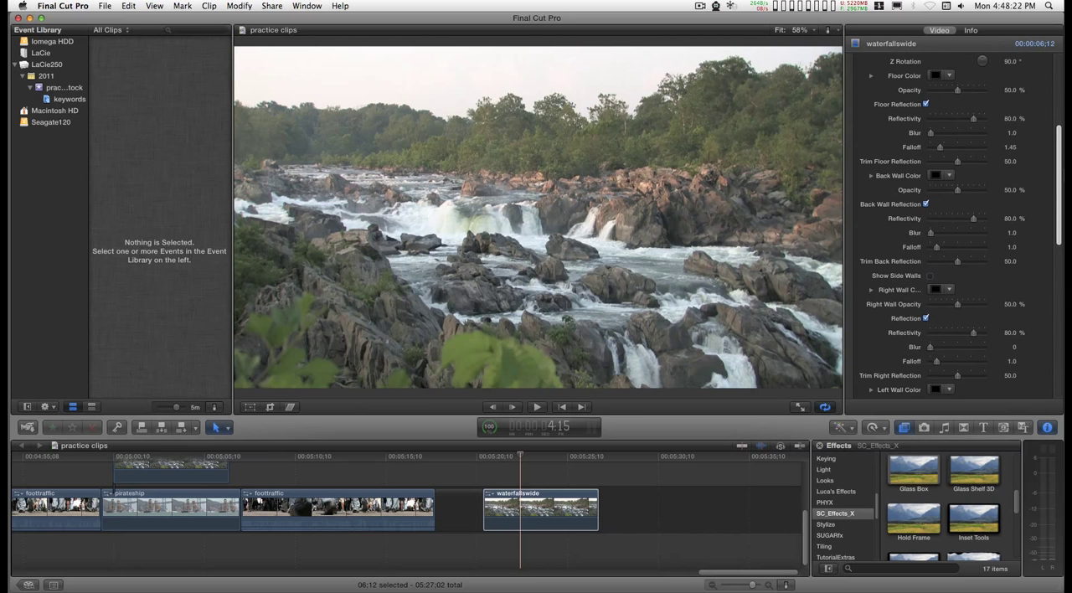
{"action": "scroll", "scroll_direction": "down", "scroll_amount": 3}
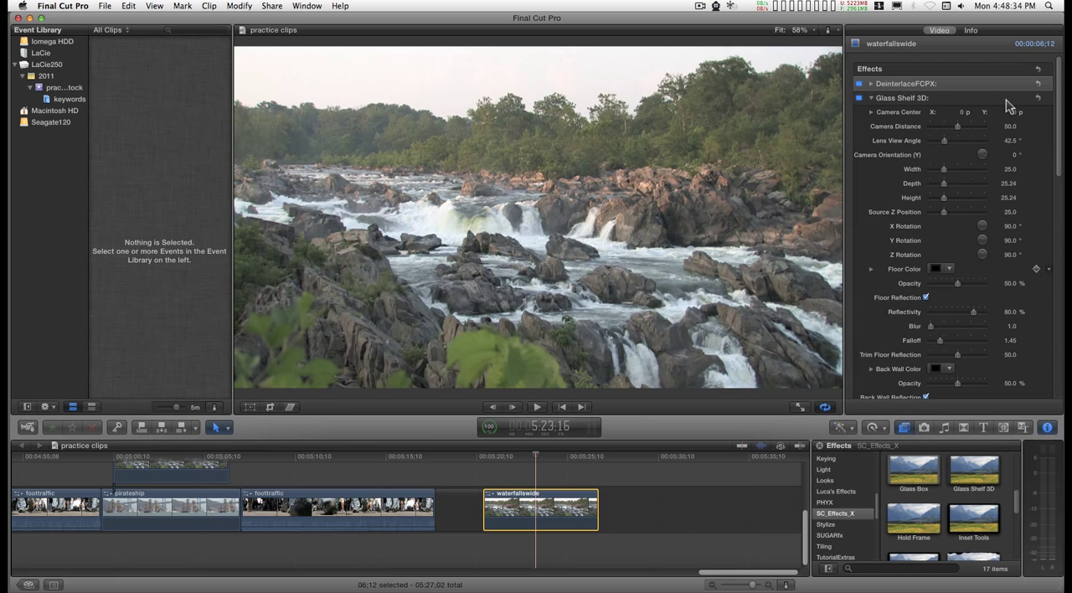
Show the Glass Shelf 3D on-screen rotation controls in the Viewer.
{"action": "left_click", "coordinate": [899, 97]}
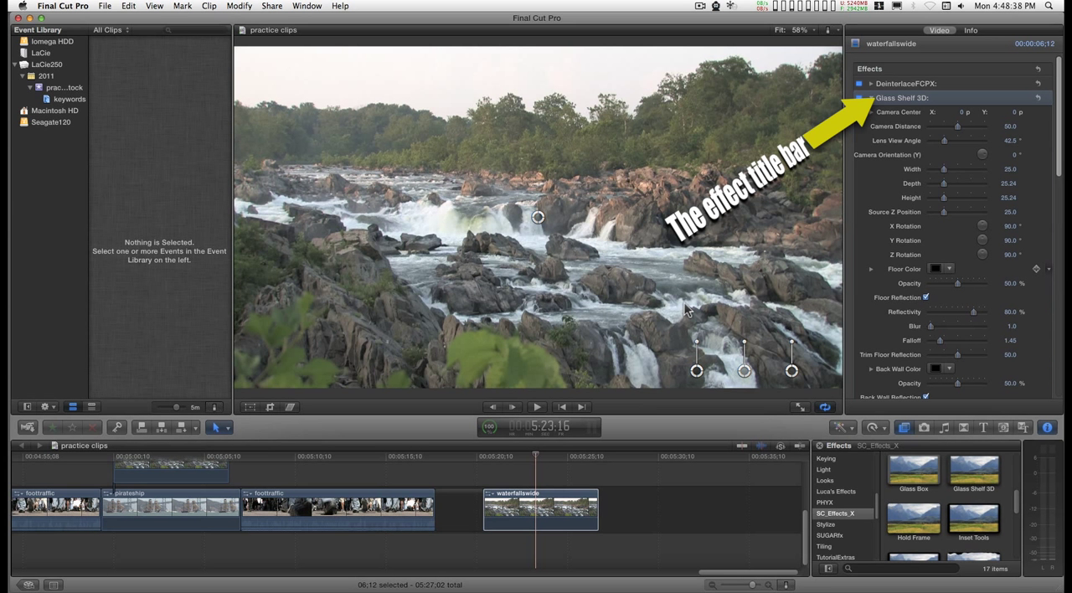
{"action": "mouse_move", "coordinate": [662, 264]}
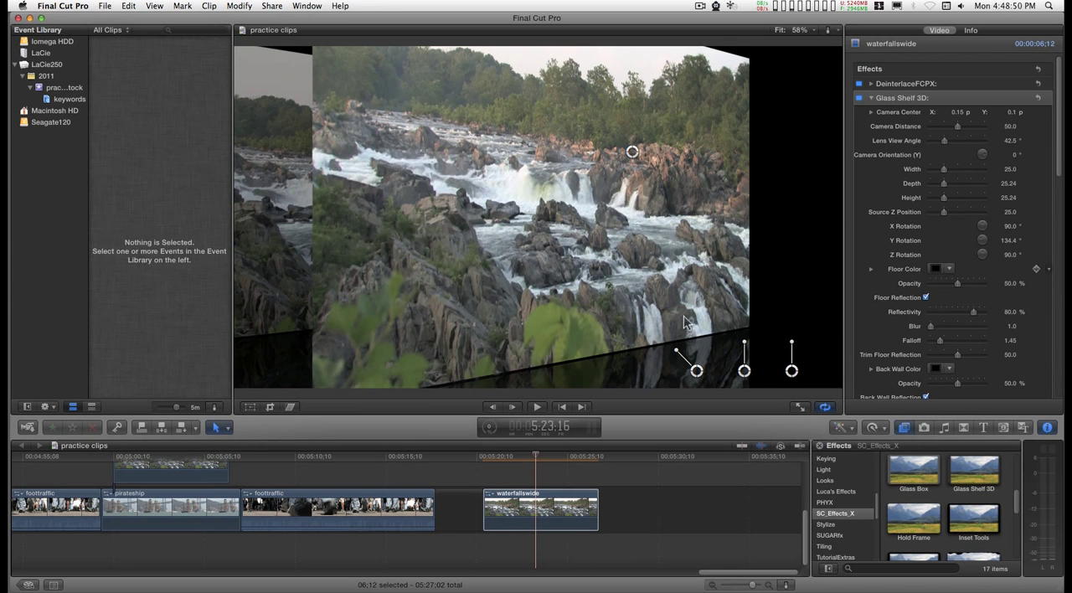
{"action": "mouse_move", "coordinate": [681, 360]}
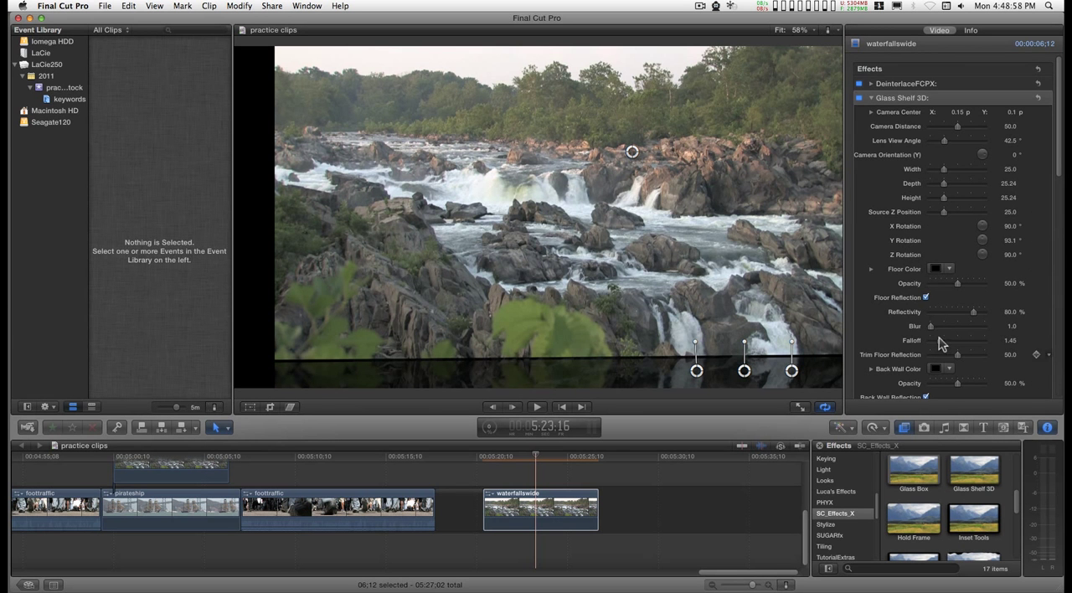
{"action": "scroll", "scroll_direction": "down", "scroll_amount": 3}
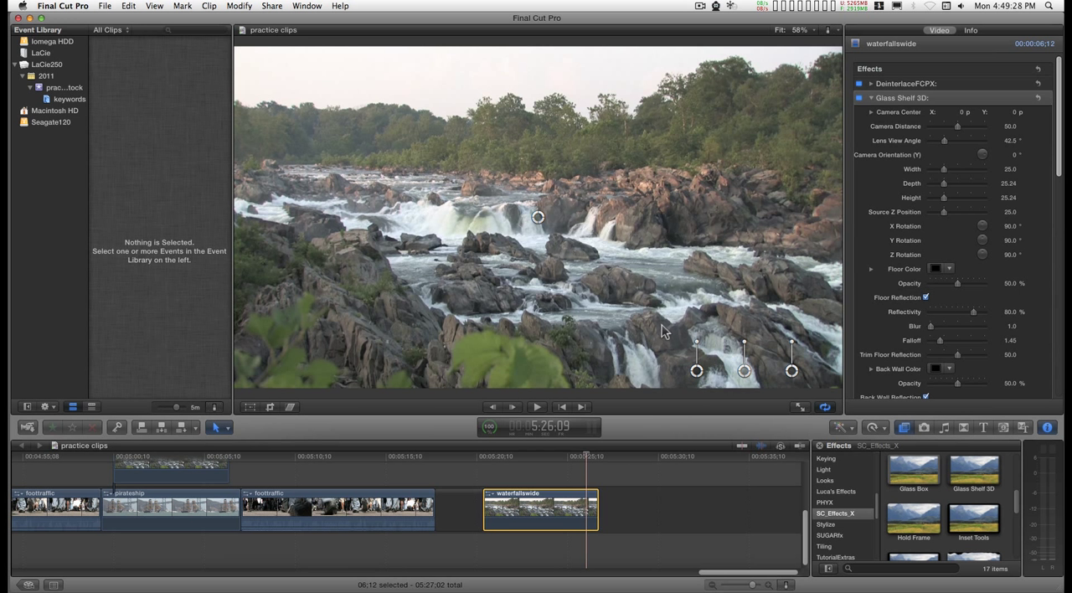
{"action": "mouse_move", "coordinate": [490, 275]}
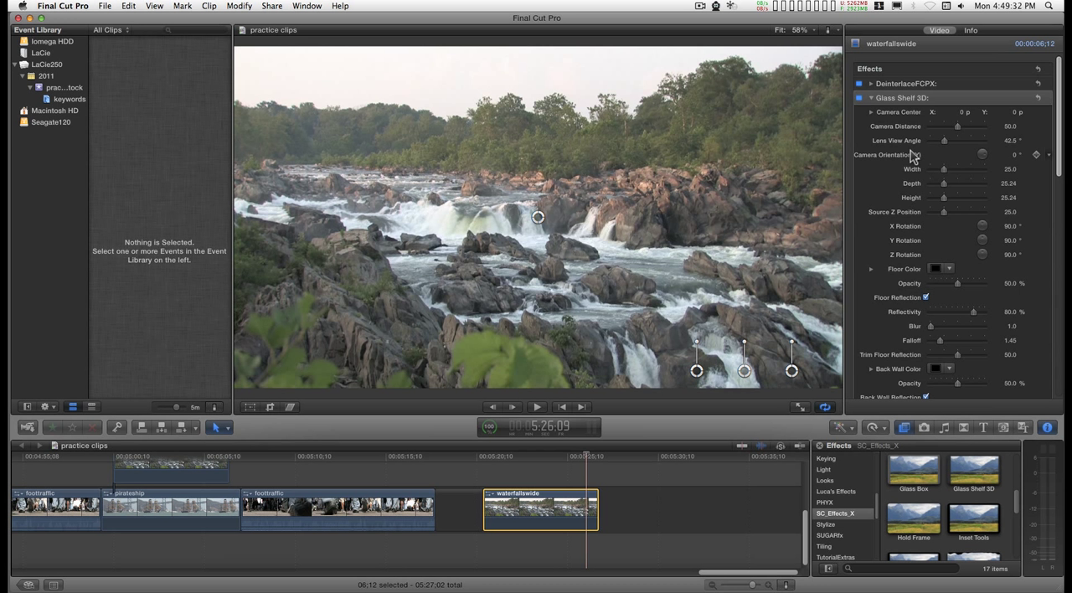
{"action": "mouse_move", "coordinate": [1037, 201]}
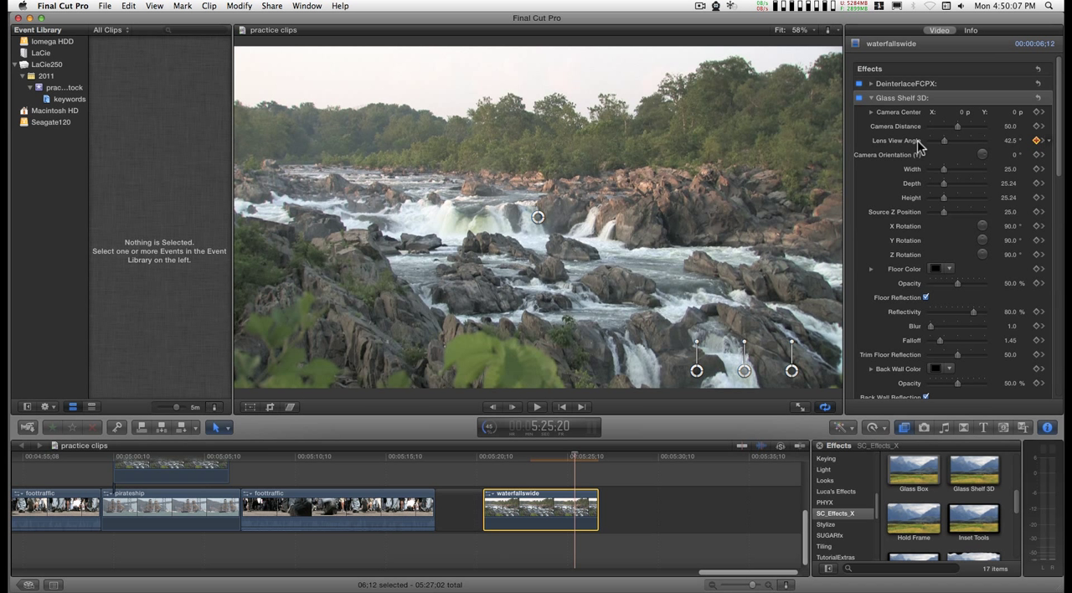
{"action": "mouse_move", "coordinate": [934, 145]}
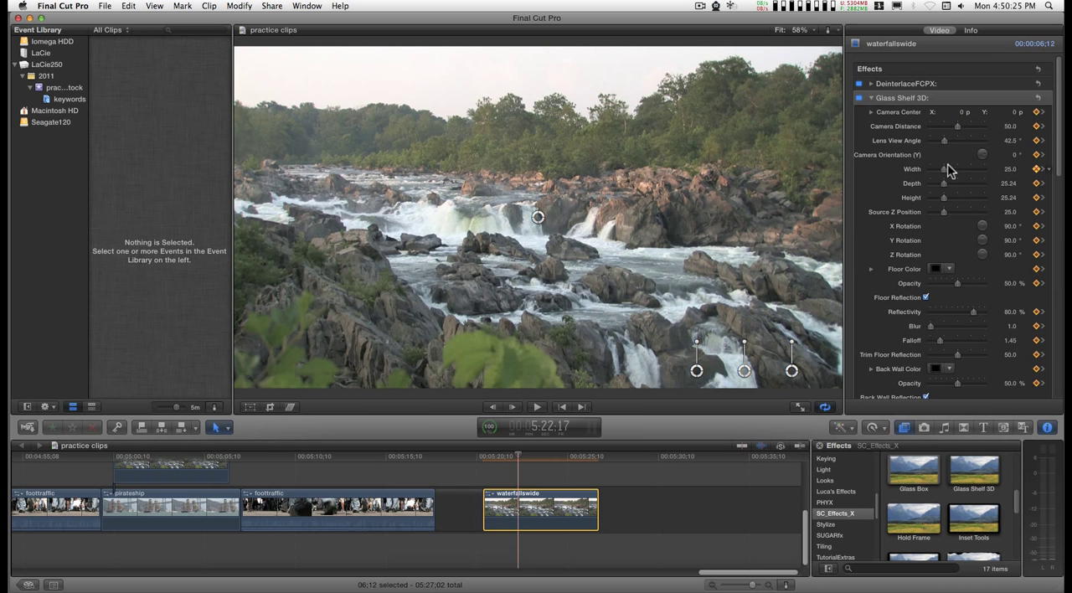
Nudge the Glass Shelf 3D camera distance slightly, then bring it back to 50.
{"action": "left_click_drag", "start_coordinate": [957, 126], "coordinate": [960, 126]}
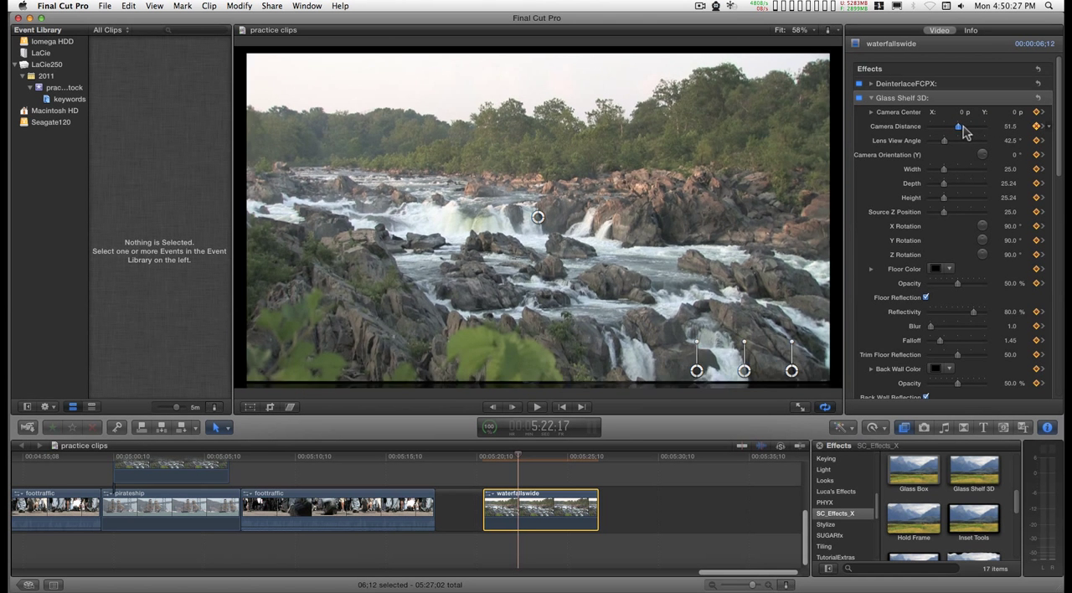
{"action": "left_click_drag", "start_coordinate": [959, 125], "coordinate": [986, 126]}
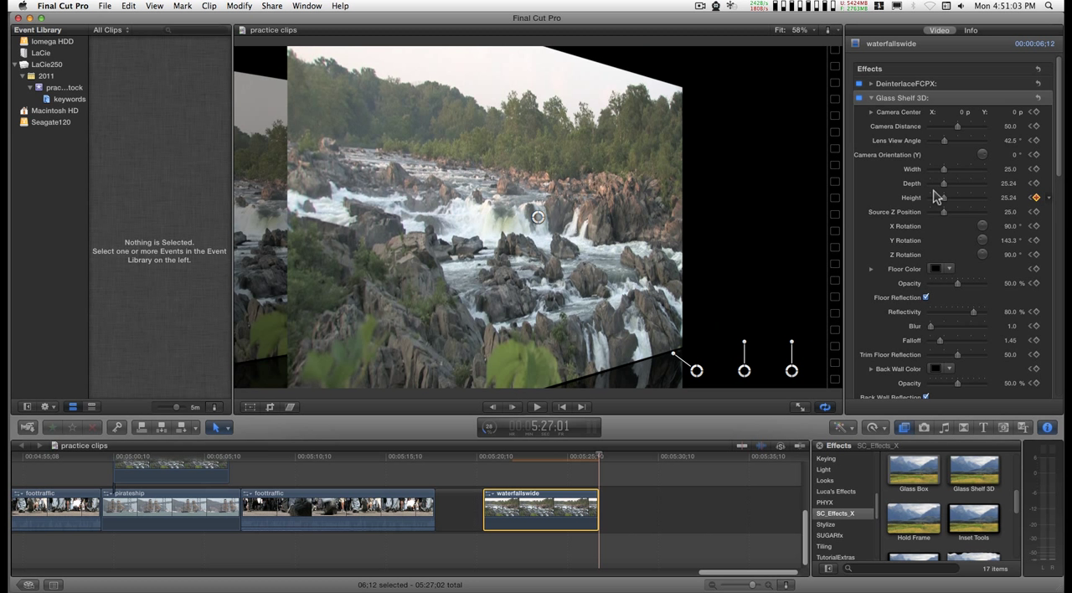
{"action": "mouse_move", "coordinate": [840, 204]}
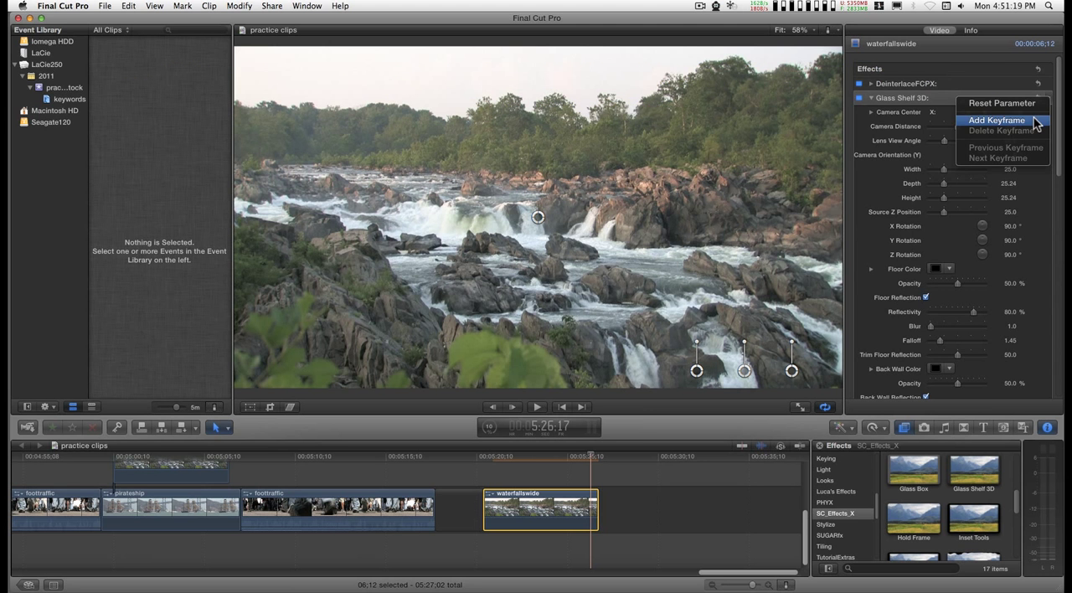
Keyframe all Glass Shelf 3D parameters and widen the lens view angle to 54°.
{"action": "left_click", "coordinate": [993, 115]}
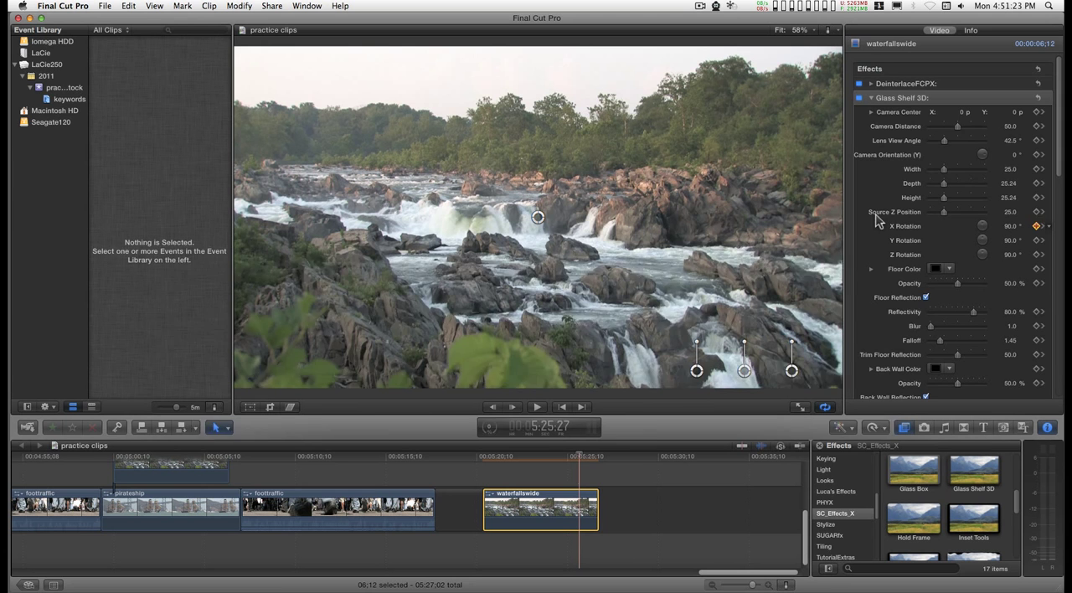
{"action": "left_click_drag", "start_coordinate": [944, 140], "coordinate": [947, 140]}
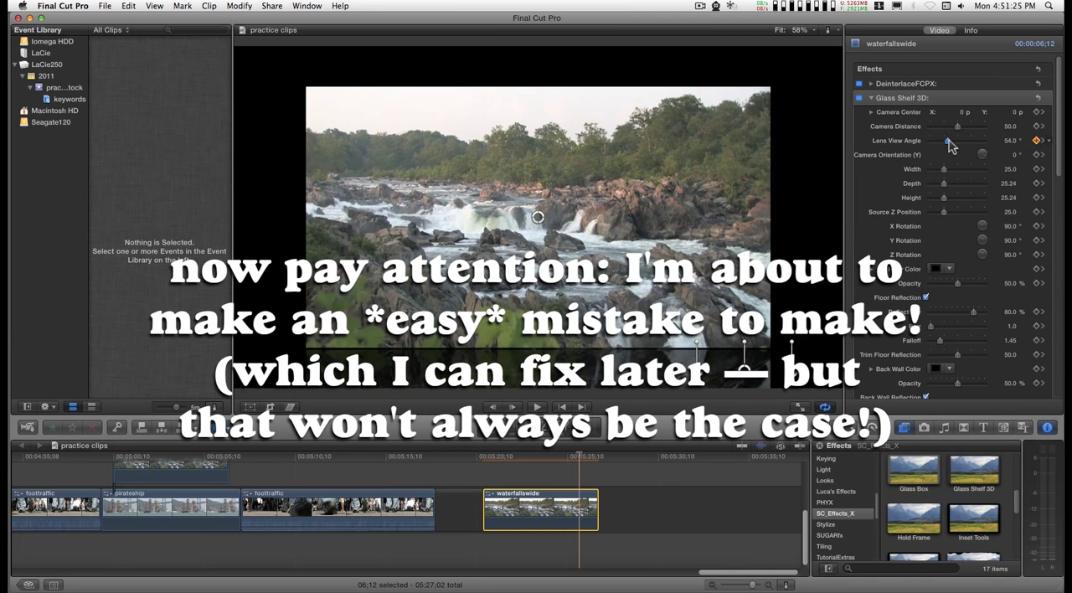
{"action": "left_click_drag", "start_coordinate": [947, 141], "coordinate": [953, 141]}
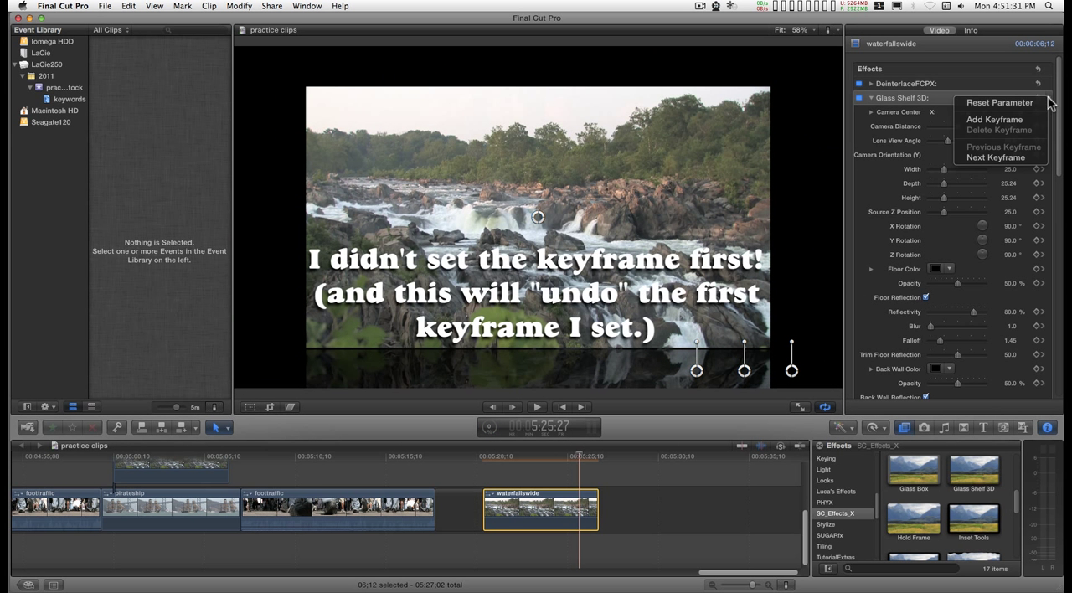
Add another keyframe, pull camera distance to 76.5, and tilt the shelf to 108.1°.
{"action": "left_click", "coordinate": [1001, 103]}
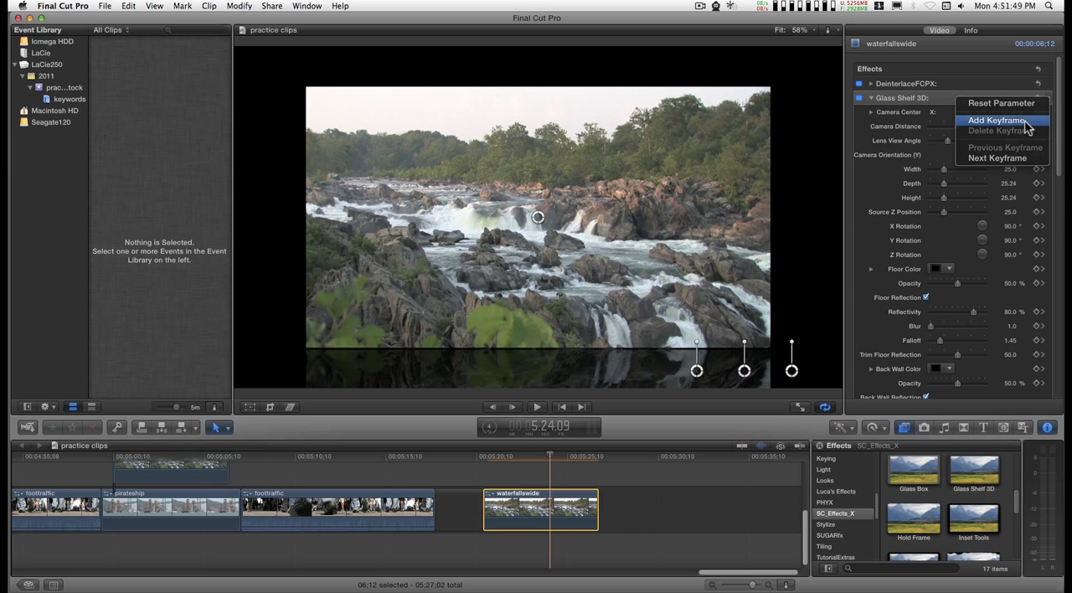
{"action": "left_click", "coordinate": [993, 120]}
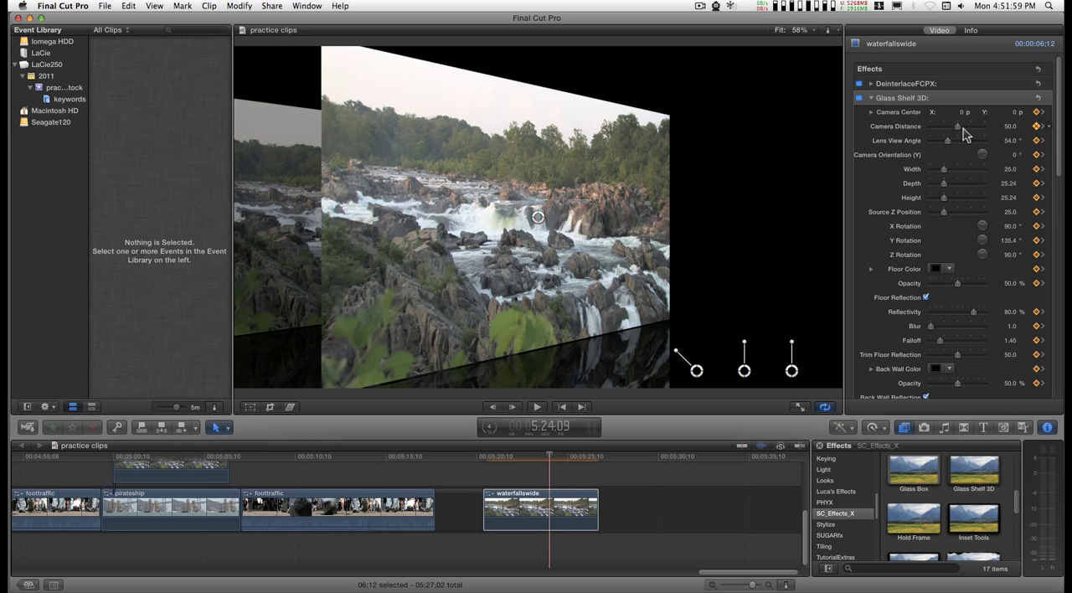
{"action": "mouse_move", "coordinate": [951, 146]}
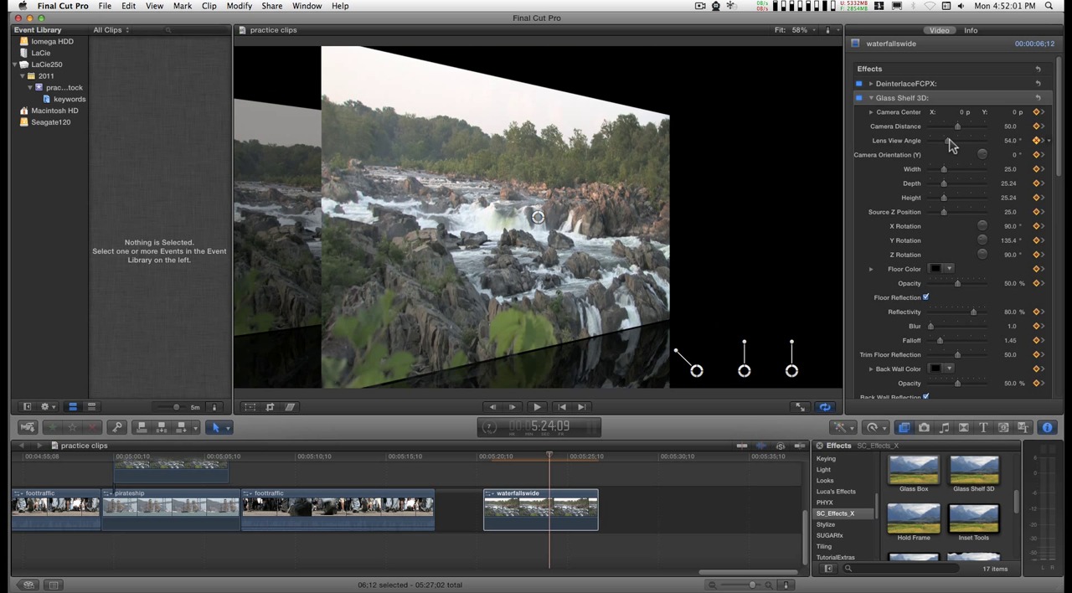
{"action": "left_click_drag", "start_coordinate": [958, 126], "coordinate": [971, 126]}
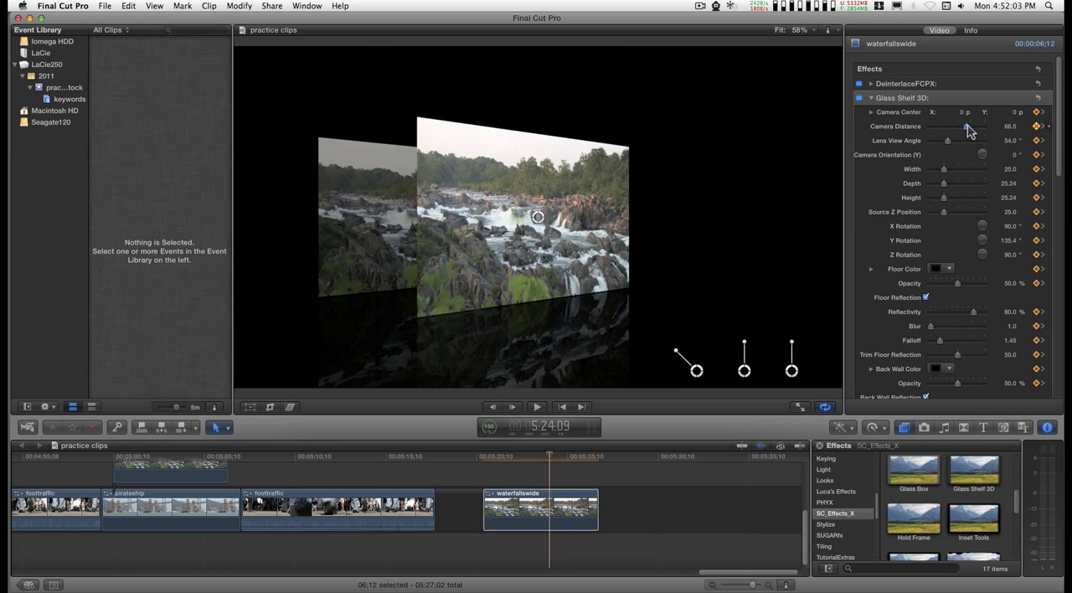
{"action": "left_click_drag", "start_coordinate": [948, 125], "coordinate": [972, 125]}
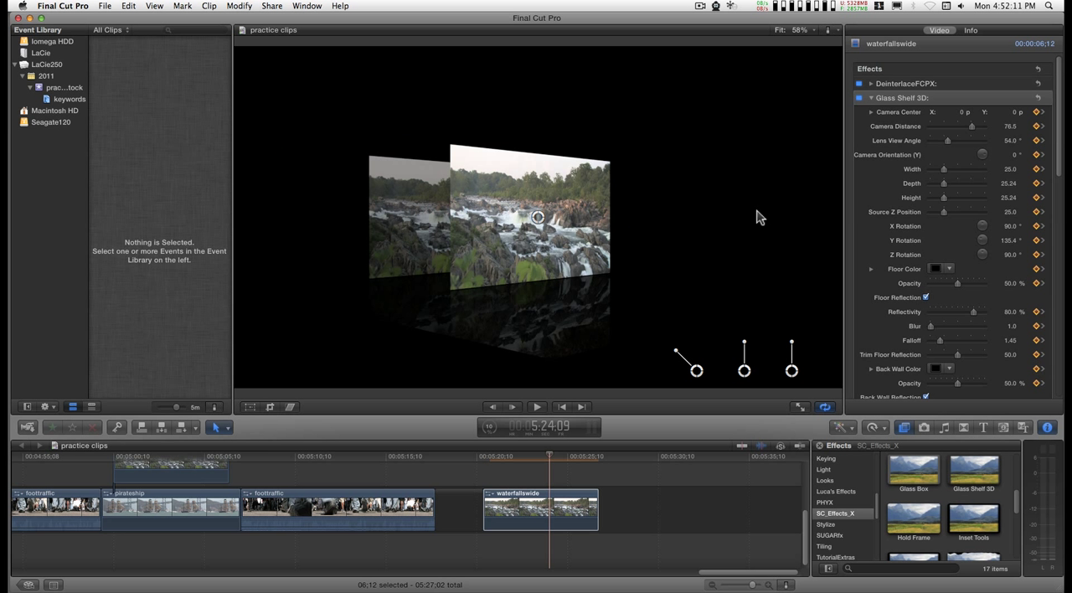
{"action": "mouse_move", "coordinate": [904, 293]}
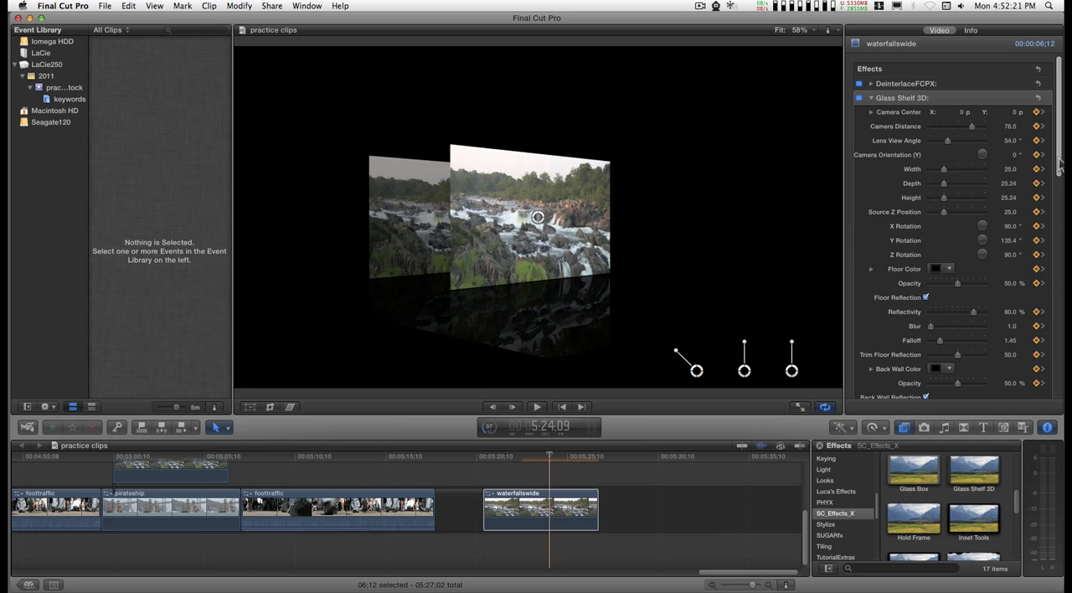
{"action": "scroll", "scroll_direction": "down", "scroll_amount": 3}
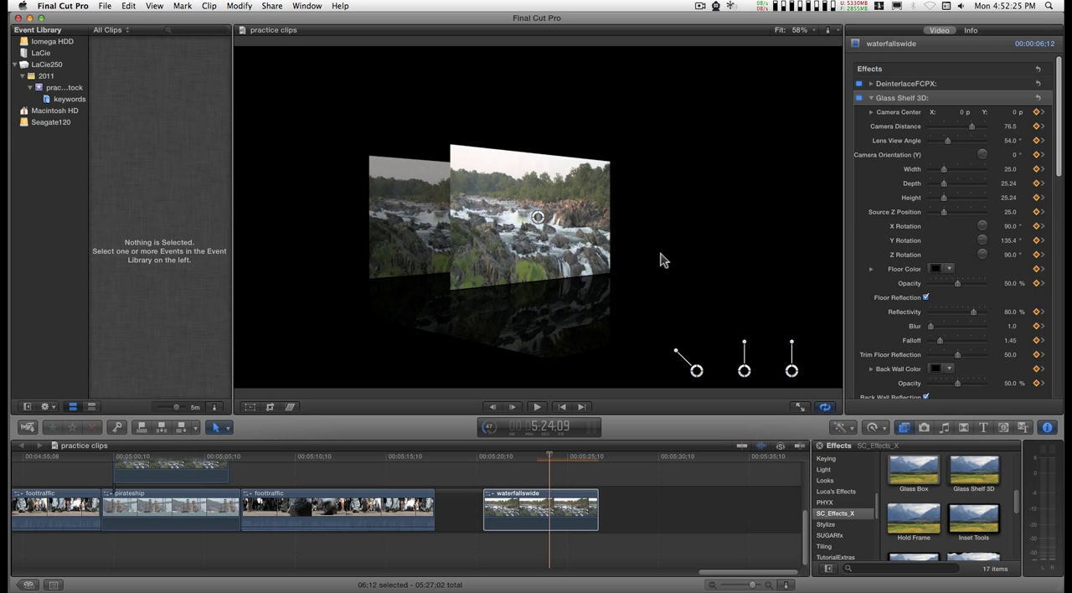
{"action": "mouse_move", "coordinate": [646, 292]}
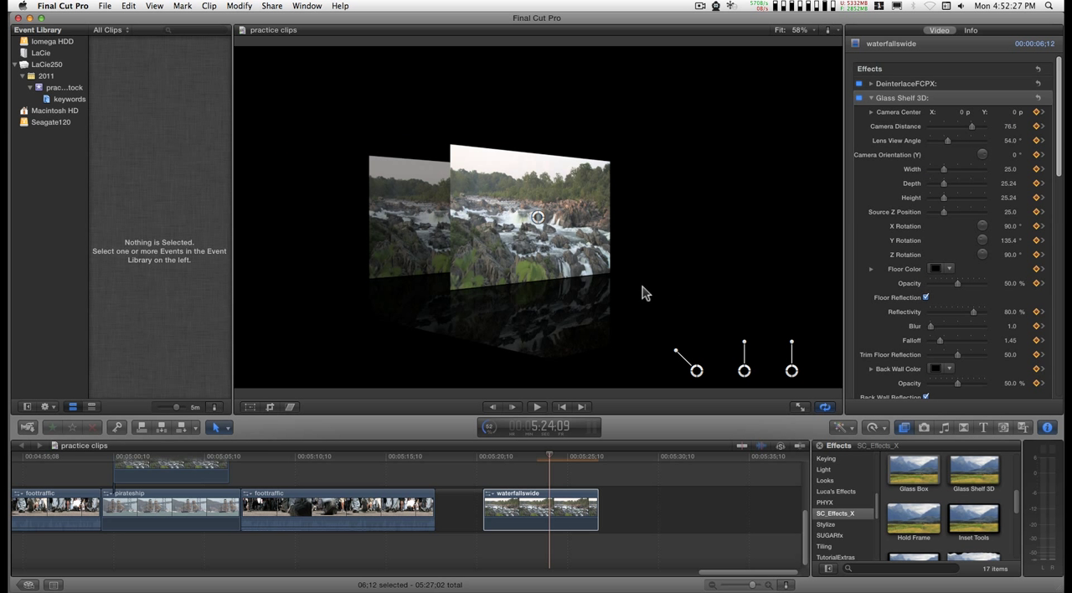
{"action": "mouse_move", "coordinate": [708, 294]}
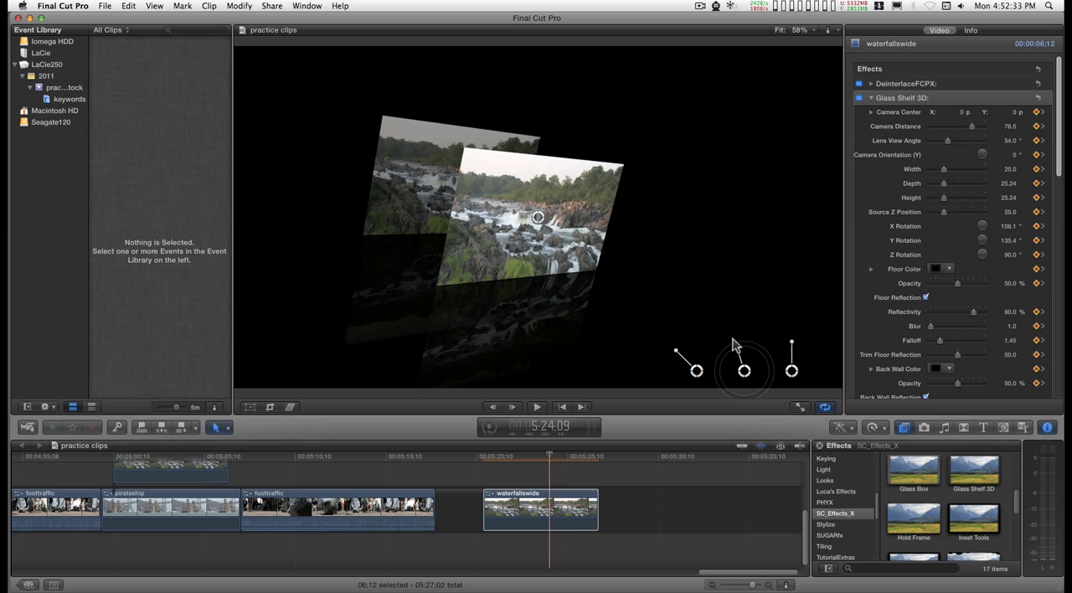
{"action": "left_click_drag", "start_coordinate": [743, 371], "coordinate": [594, 183]}
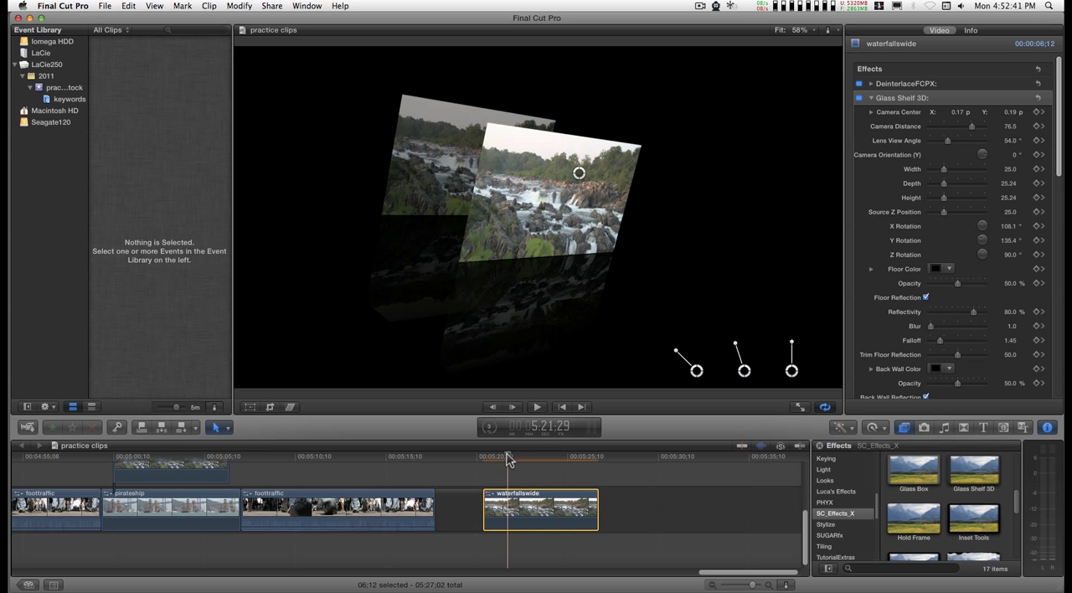
Add a keyframe for all Glass Shelf 3D parameters from the effect's keyframe menu.
{"action": "left_click", "coordinate": [1049, 113]}
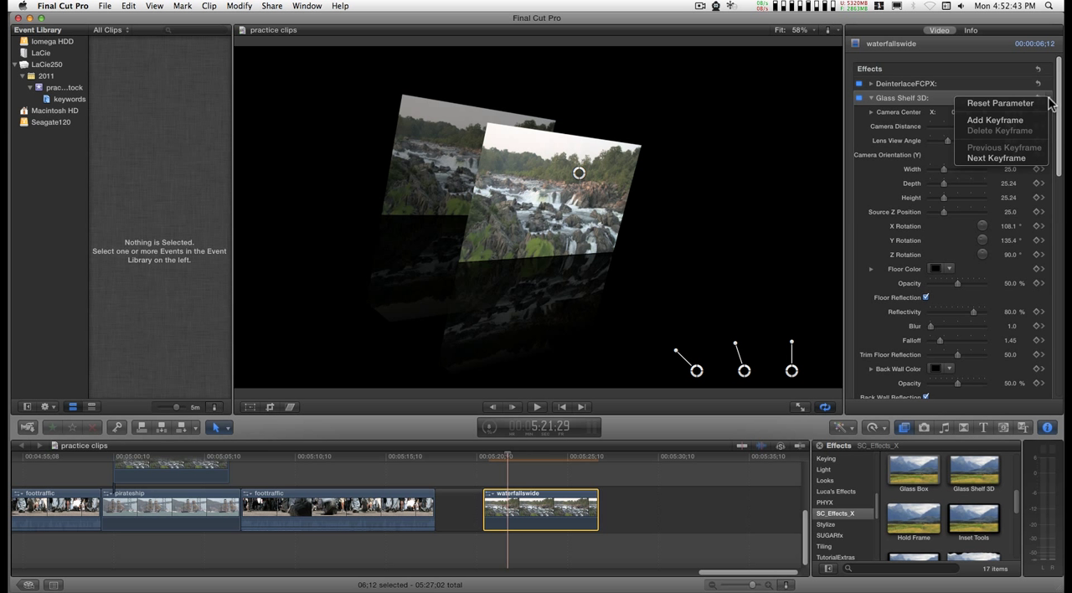
{"action": "mouse_move", "coordinate": [994, 120]}
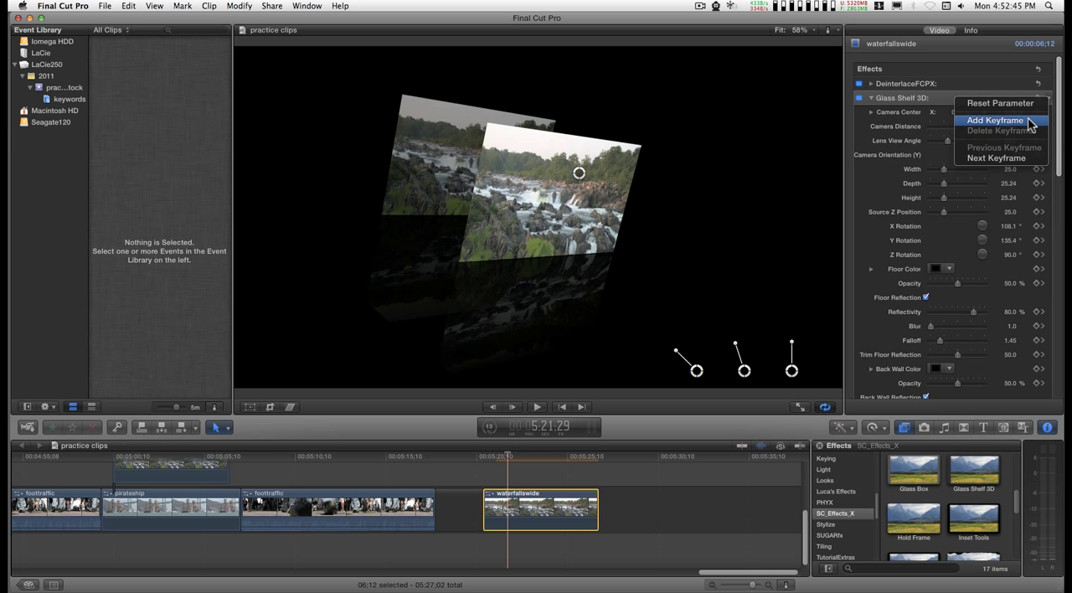
{"action": "left_click", "coordinate": [989, 119]}
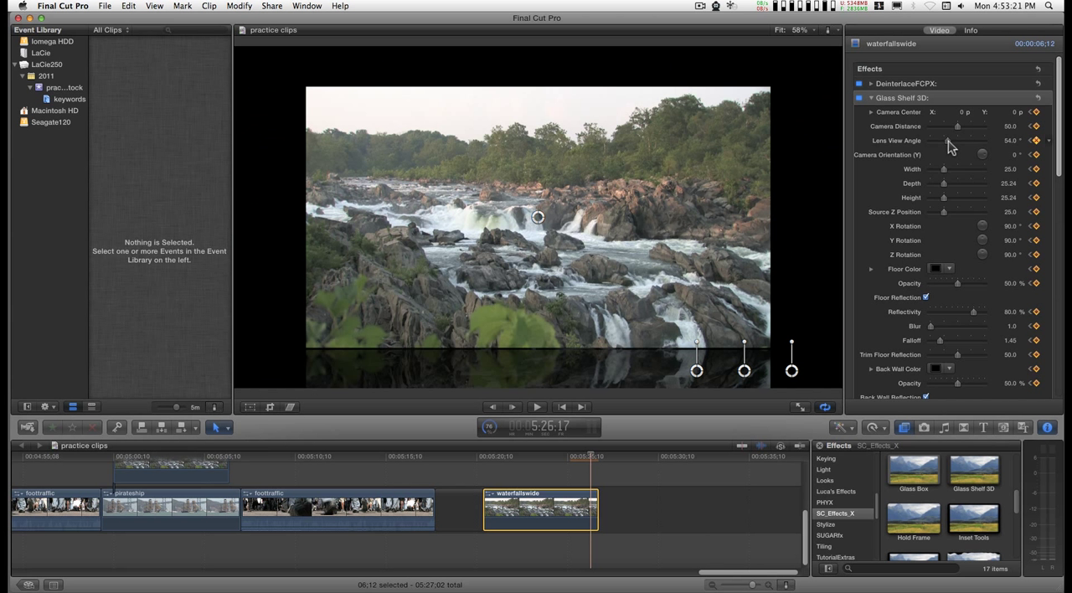
Shift the Glass Shelf 3D camera center to X −3.9, Y 0.4 at the clip start.
{"action": "left_click_drag", "start_coordinate": [955, 140], "coordinate": [945, 140]}
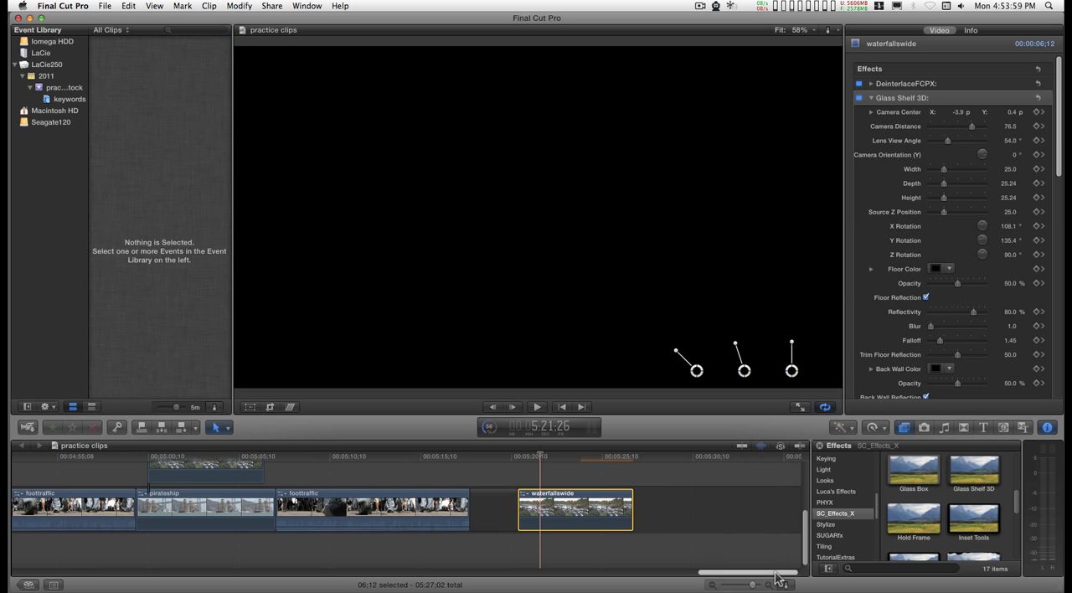
{"action": "mouse_move", "coordinate": [590, 468]}
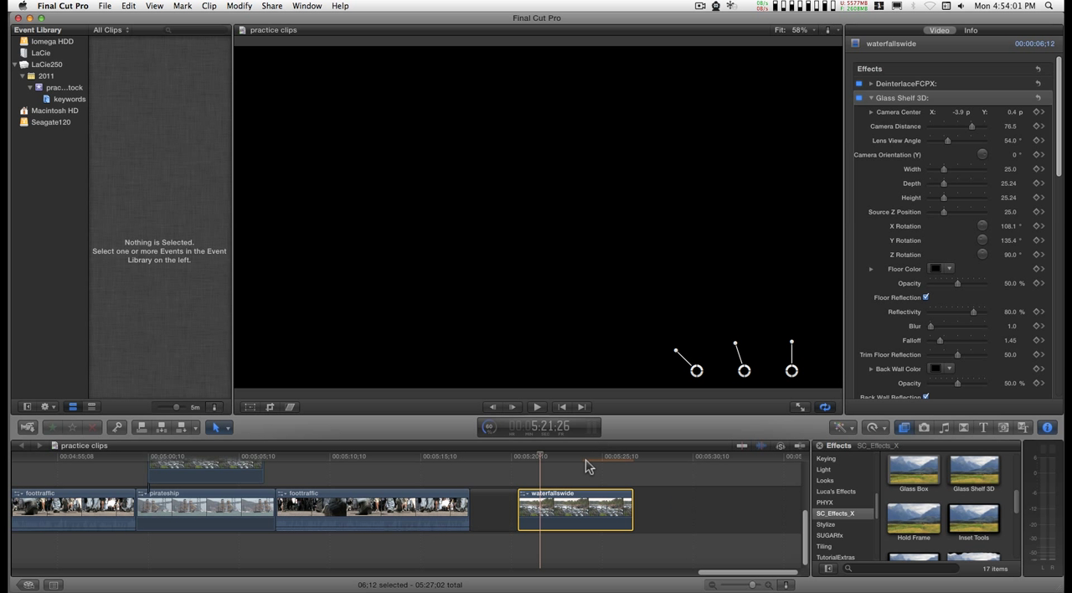
{"action": "mouse_move", "coordinate": [584, 477]}
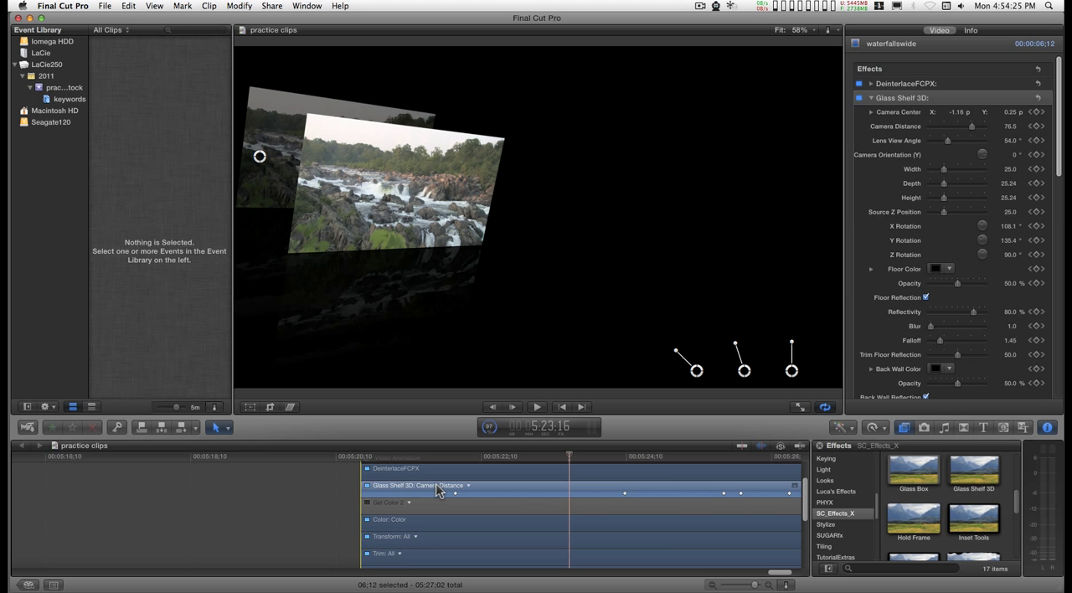
Set the Glass Shelf 3D animation lane to display keyframes for All parameters.
{"action": "left_click", "coordinate": [467, 486]}
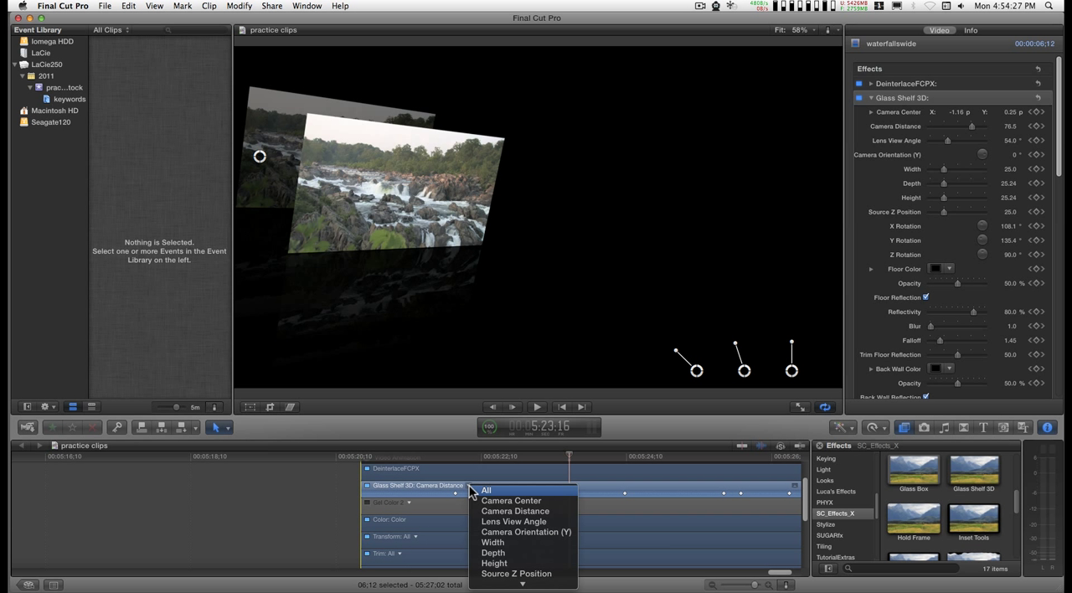
{"action": "left_click", "coordinate": [489, 489]}
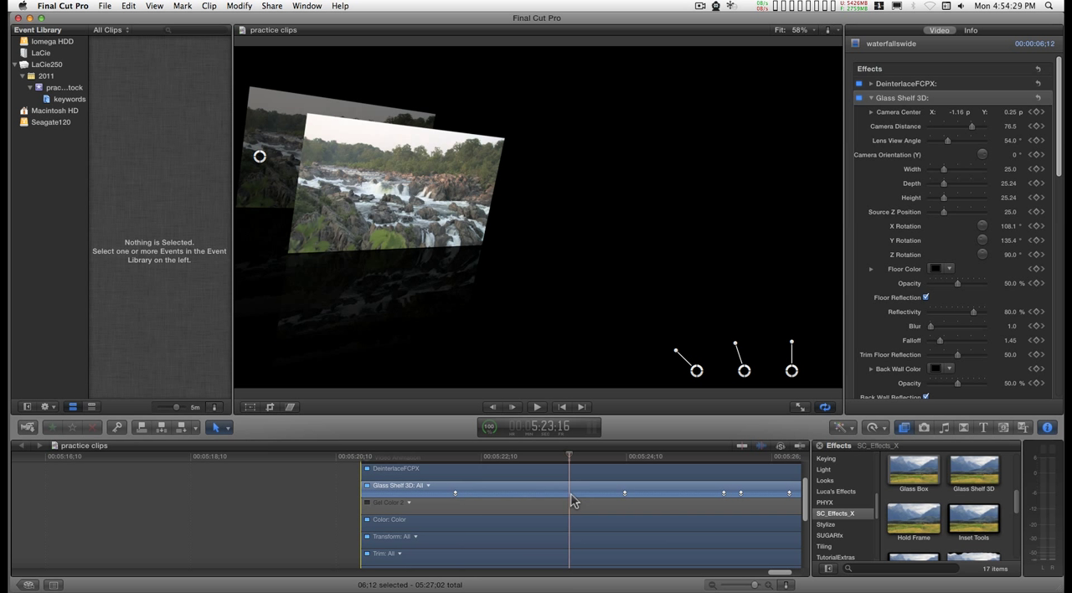
{"action": "mouse_move", "coordinate": [566, 501]}
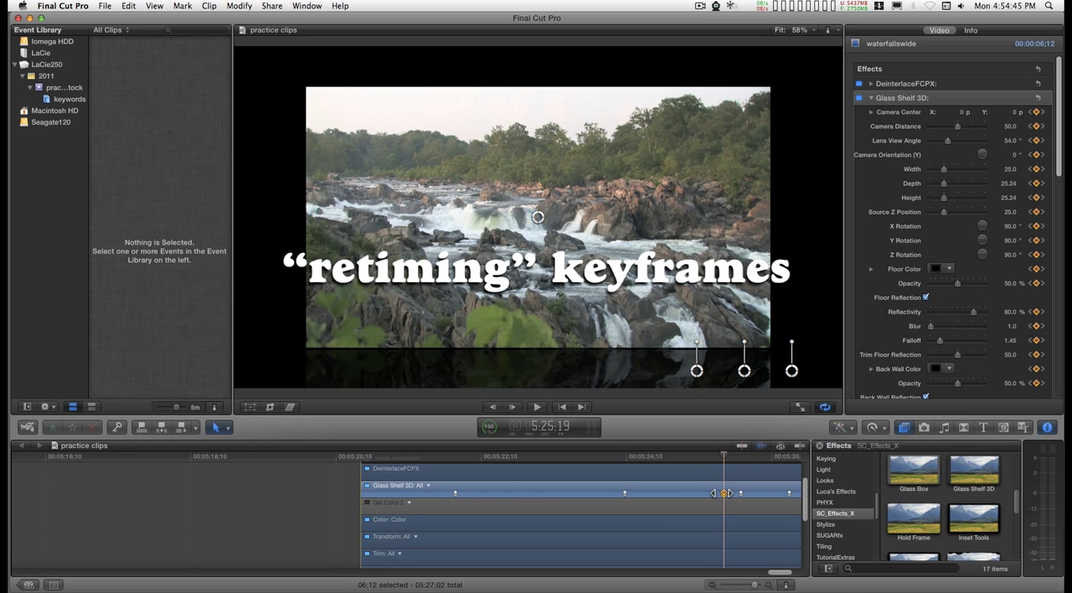
Drag the closing Glass Shelf 3D keyframes earlier in the Video Animation lane.
{"action": "left_click_drag", "start_coordinate": [725, 493], "coordinate": [689, 493]}
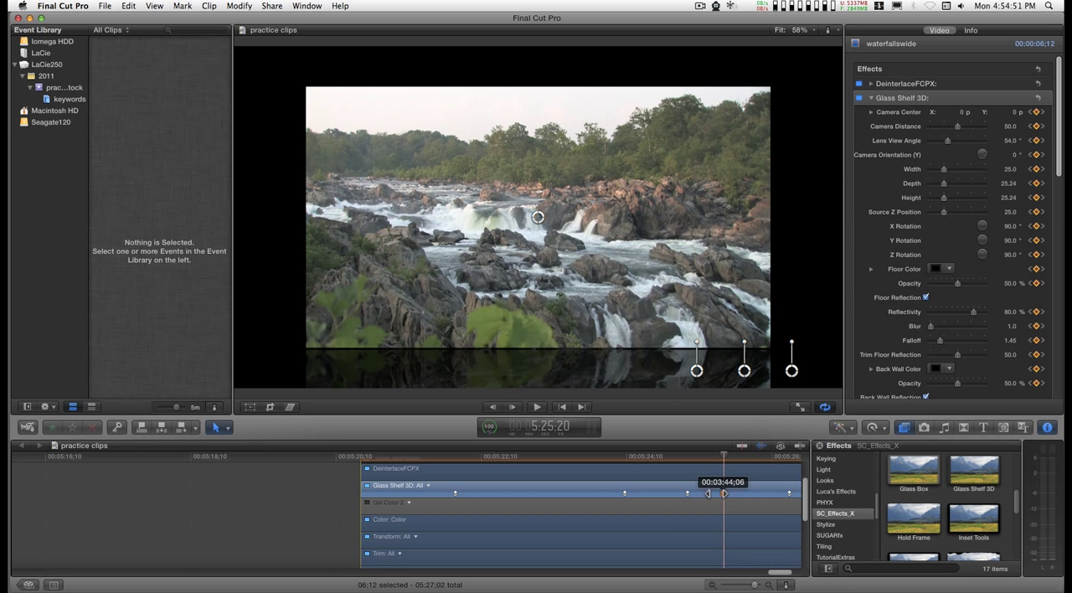
{"action": "left_click_drag", "start_coordinate": [723, 492], "coordinate": [714, 492]}
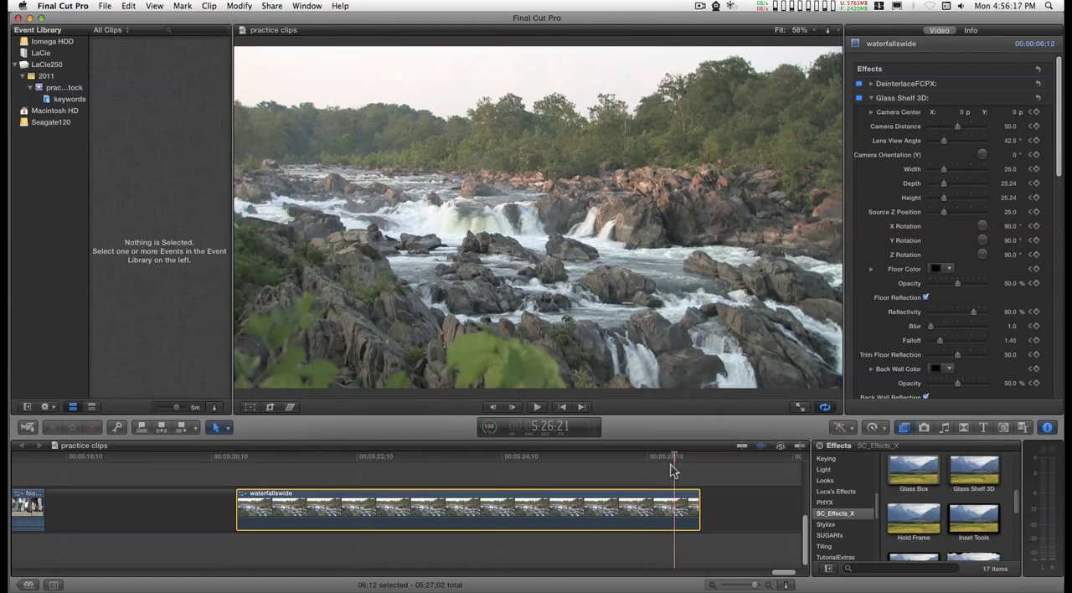
{"action": "left_click", "coordinate": [656, 456]}
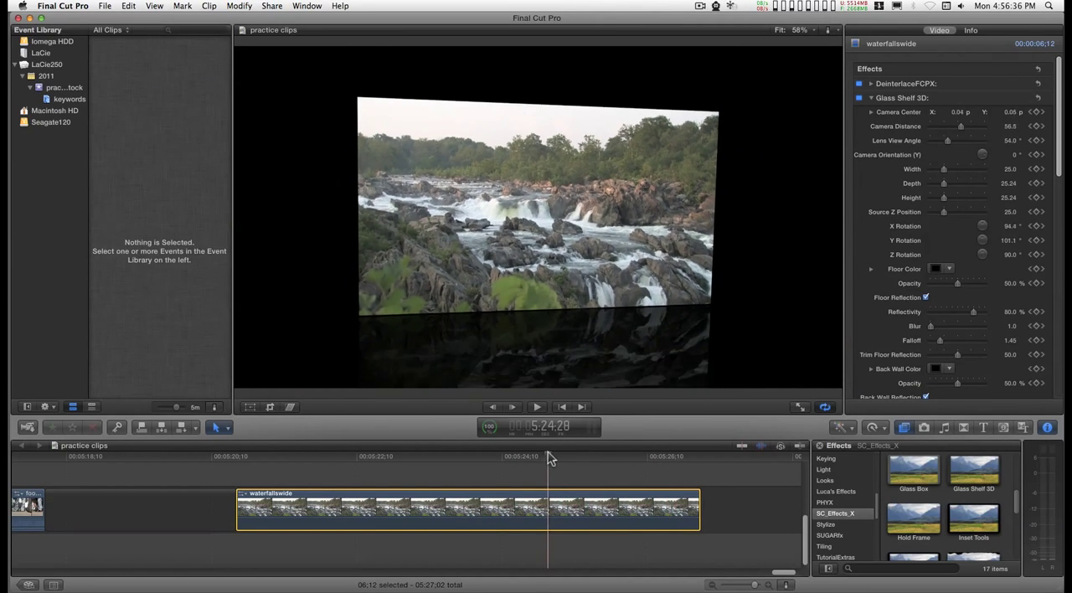
{"action": "left_click", "coordinate": [306, 464]}
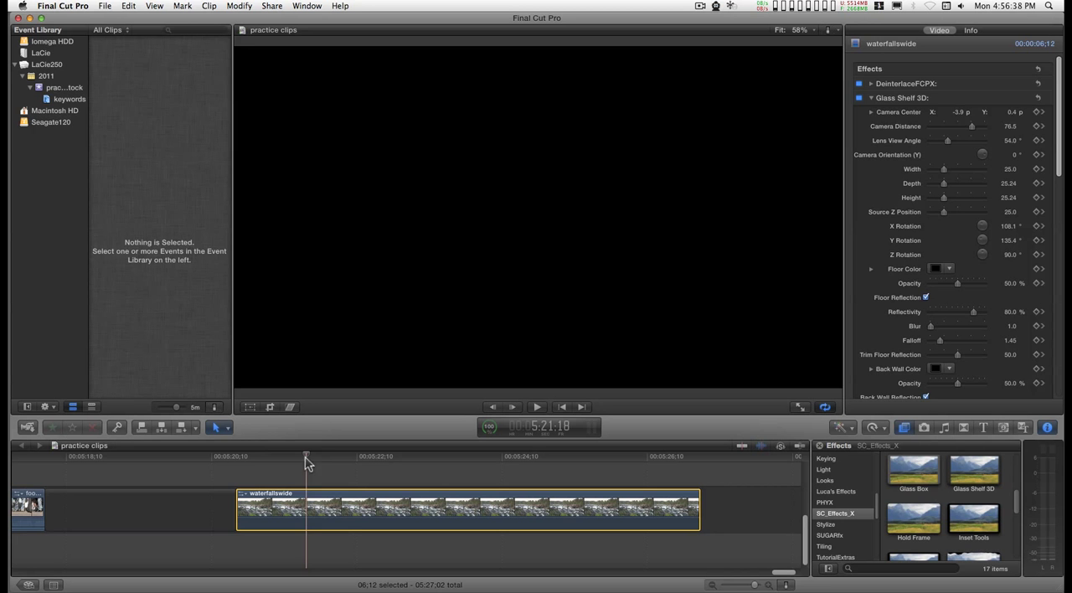